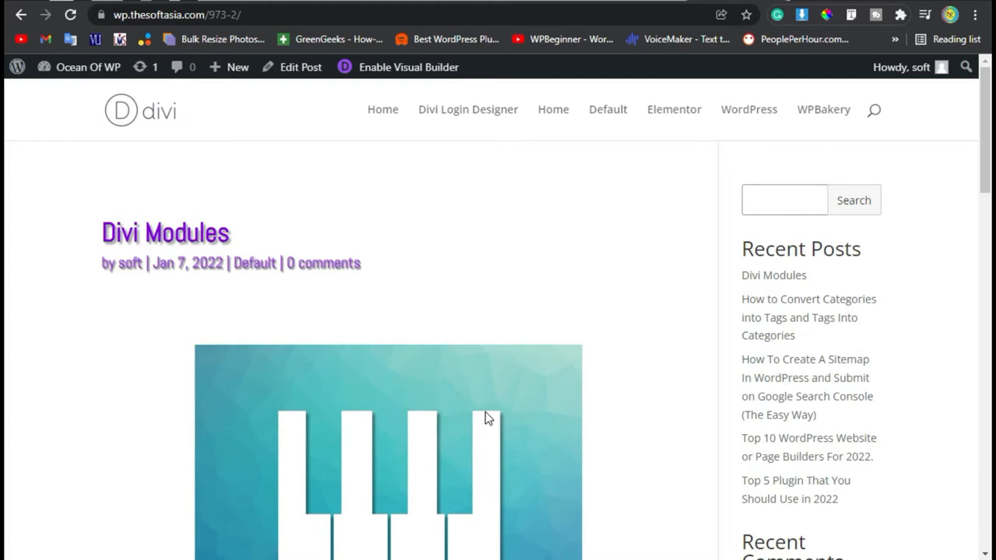
pyautogui.moveTo(517, 403)
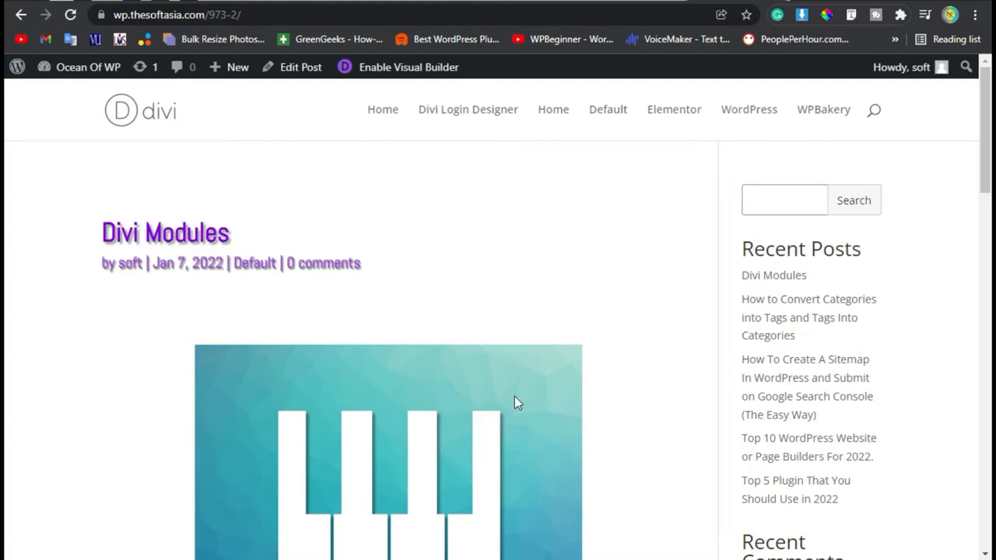
# Scroll the Divi Modules post down to the red Valentines Count countdown timer.
pyautogui.scroll(-3)
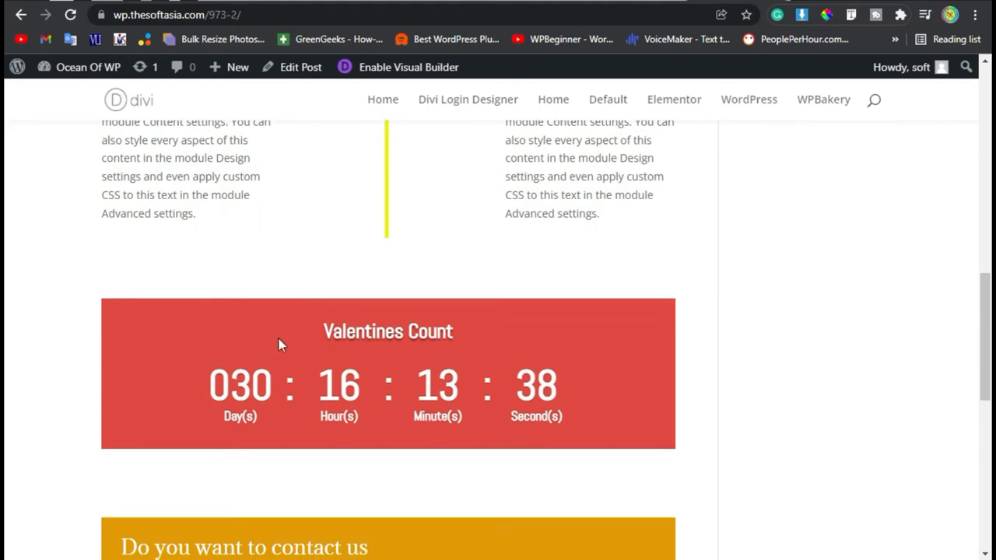
pyautogui.moveTo(603, 426)
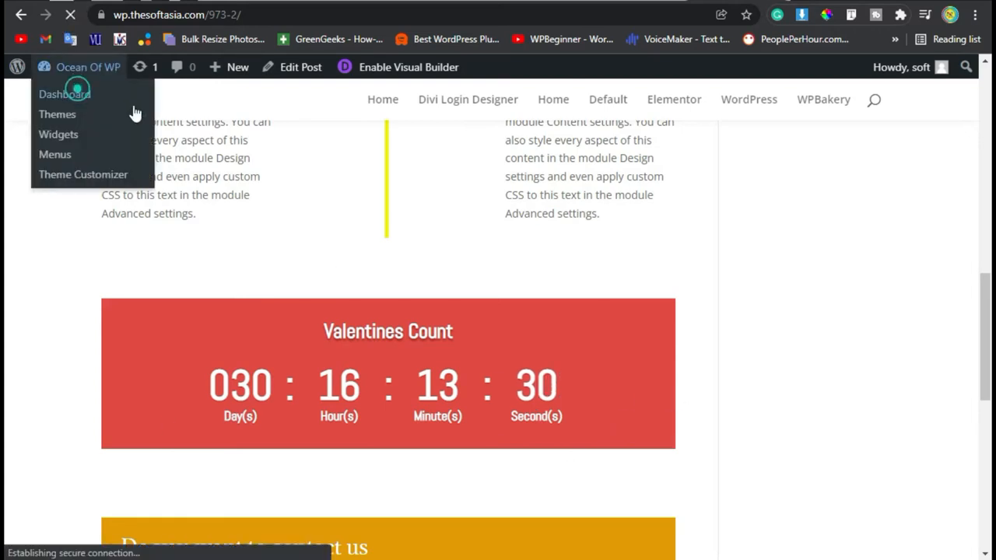
# Go to the Ocean Of WP dashboard from the admin bar dropdown.
pyautogui.click(63, 94)
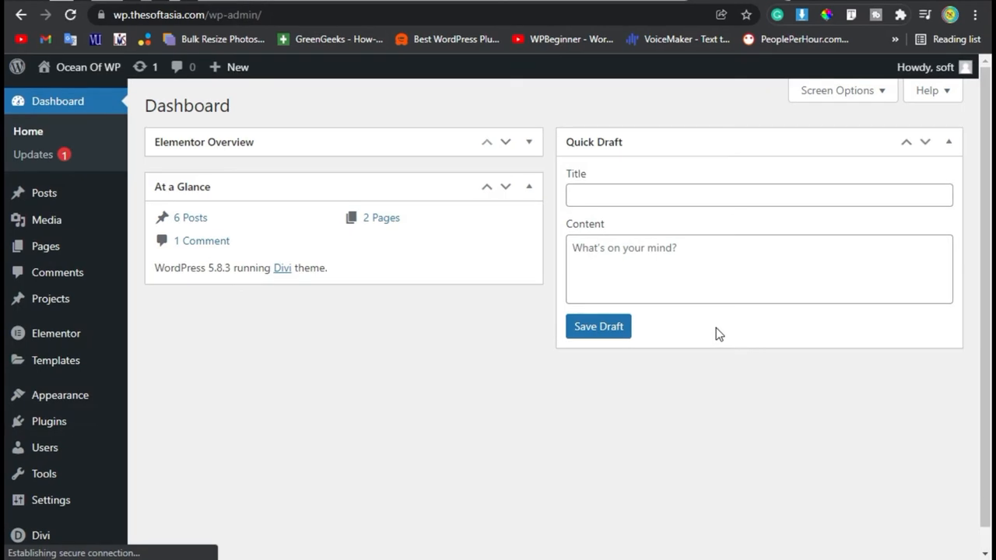
pyautogui.moveTo(21, 208)
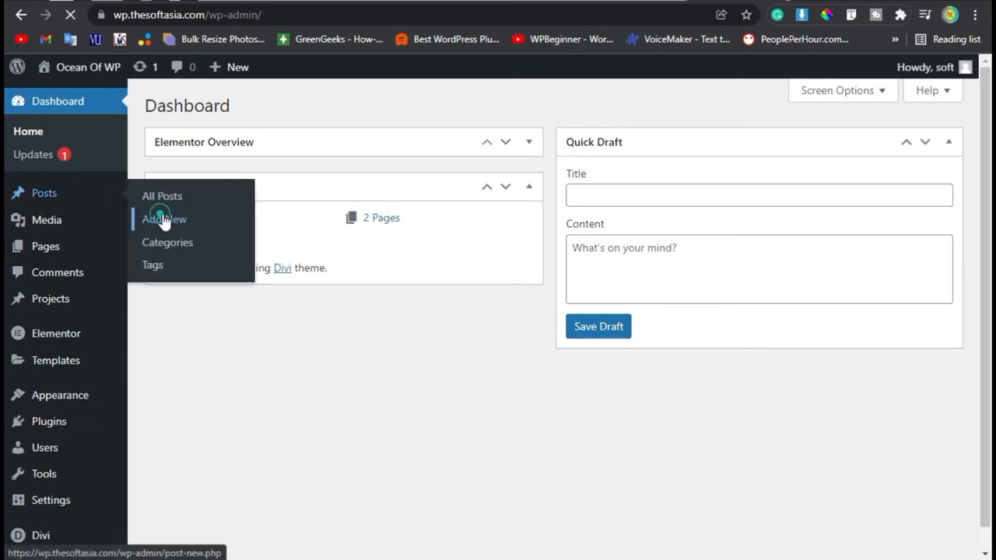
# Add a new post titled 'Time Counter' and confirm publishing in the pre-publish panel.
pyautogui.click(163, 218)
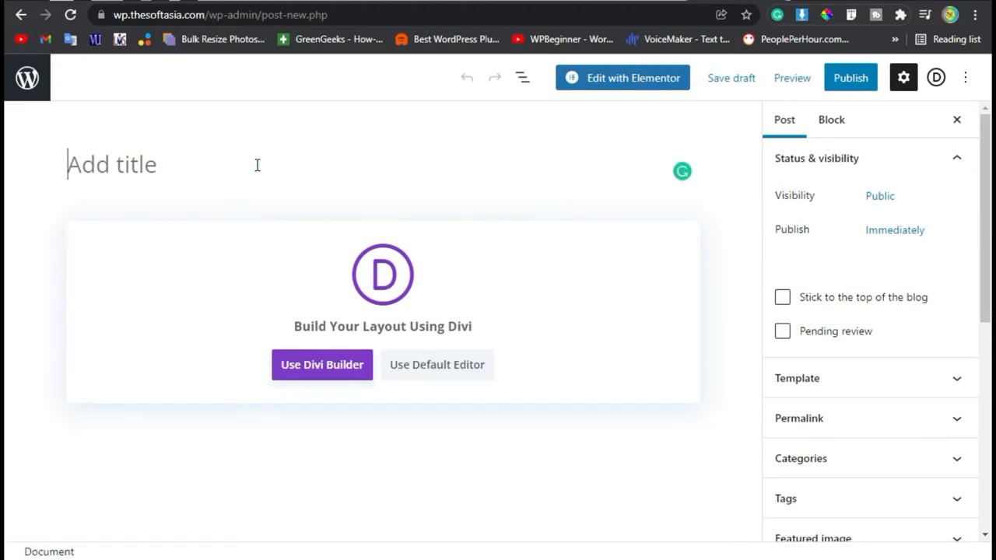
pyautogui.write('Time Cou')
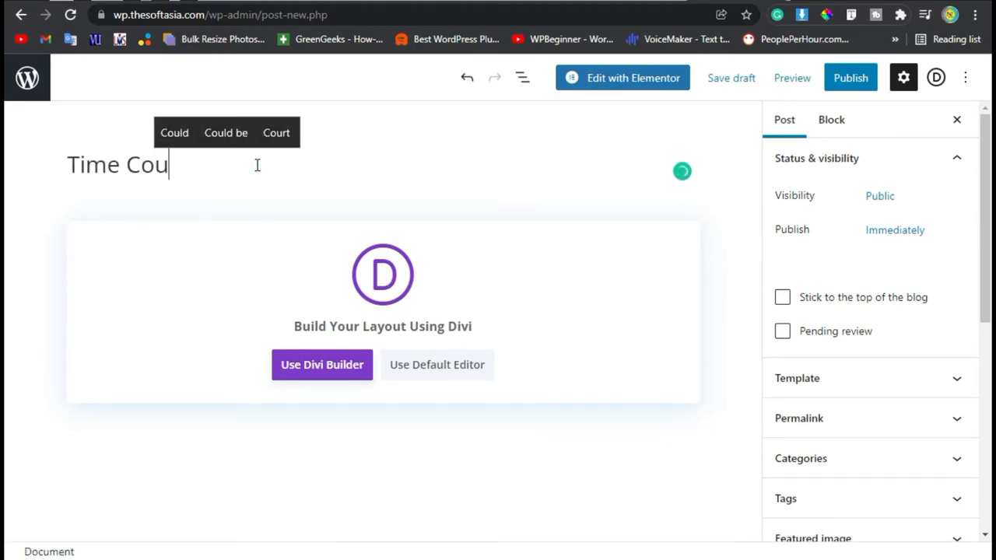
pyautogui.write('nter')
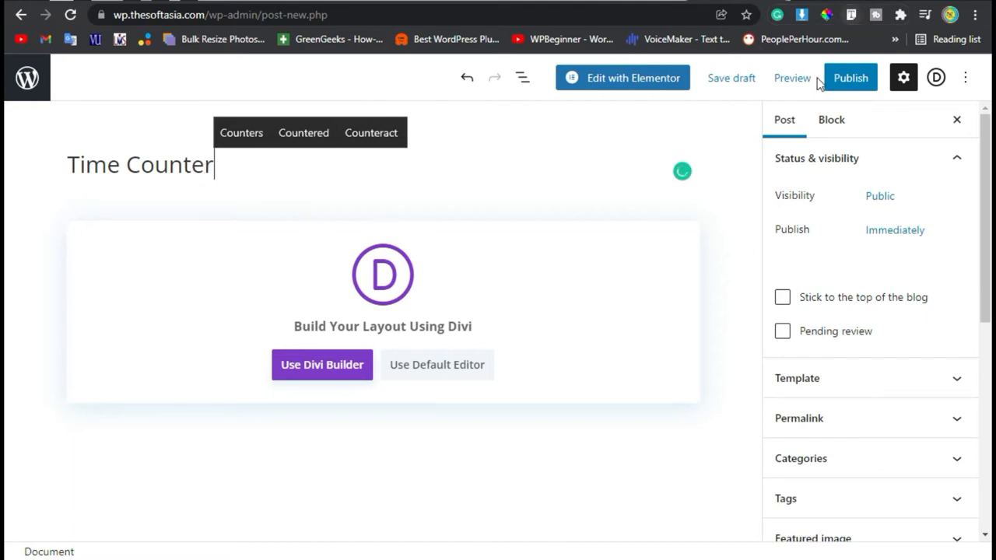
pyautogui.click(850, 78)
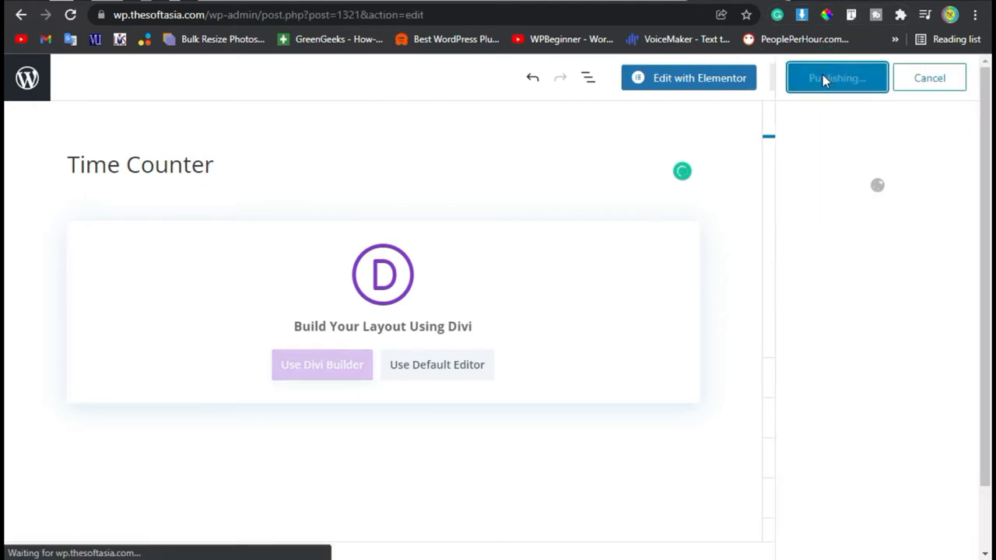
pyautogui.click(837, 77)
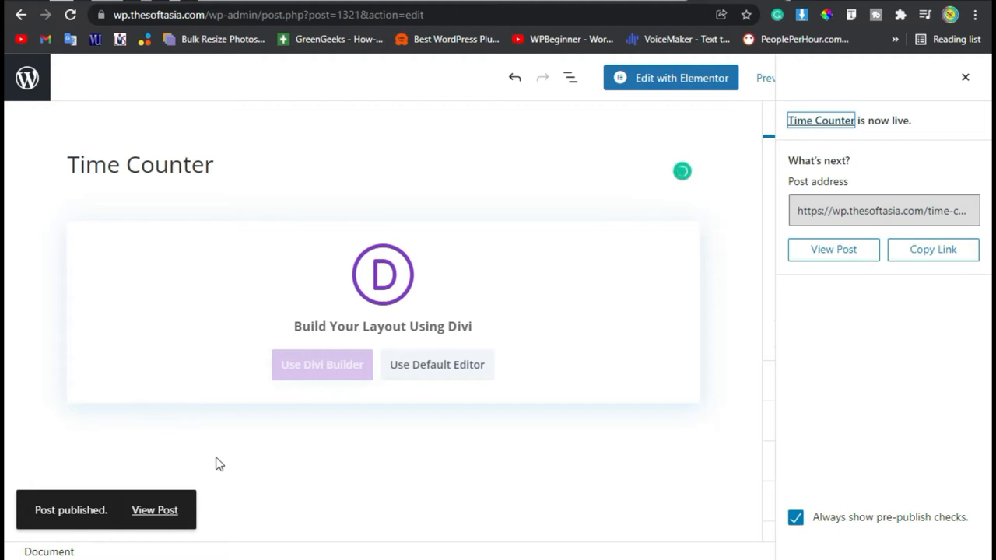
pyautogui.moveTo(322, 365)
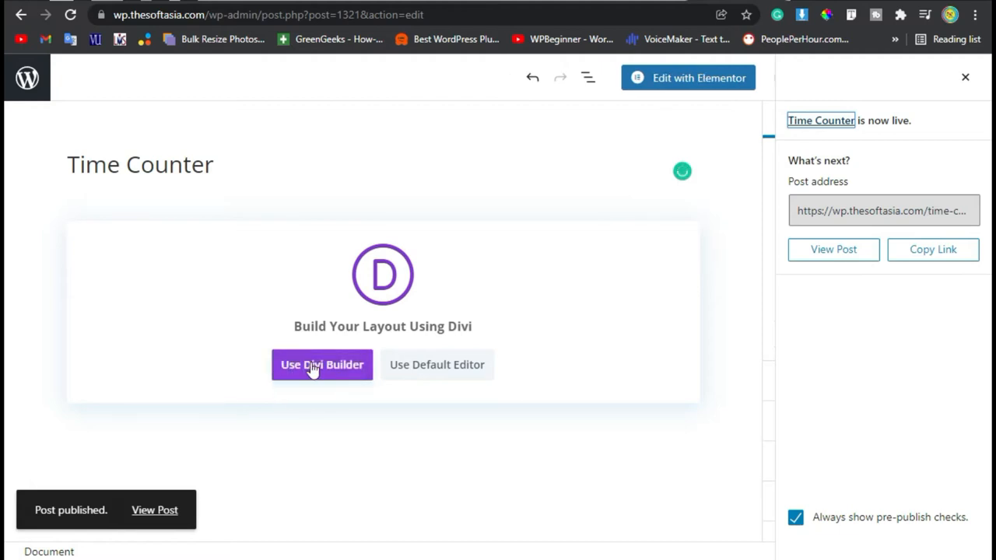
# Launch Divi's visual builder on the Time Counter post and show the Insert Module list.
pyautogui.click(322, 365)
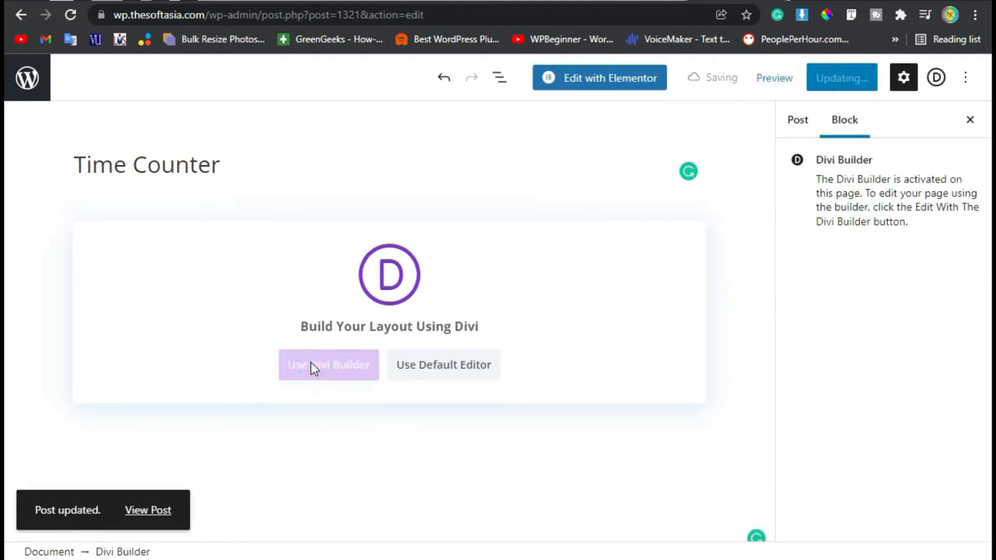
pyautogui.click(328, 364)
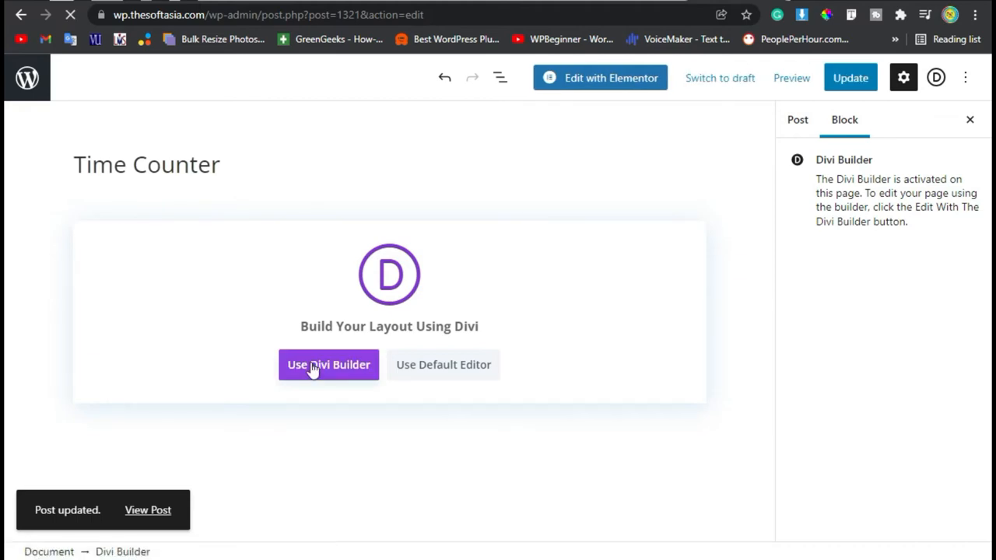
pyautogui.click(328, 365)
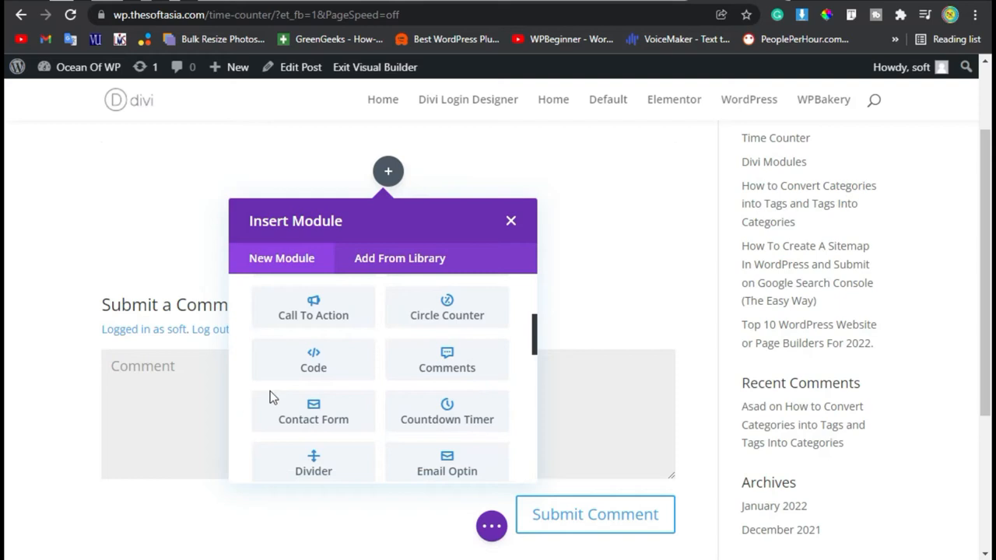
pyautogui.moveTo(447, 411)
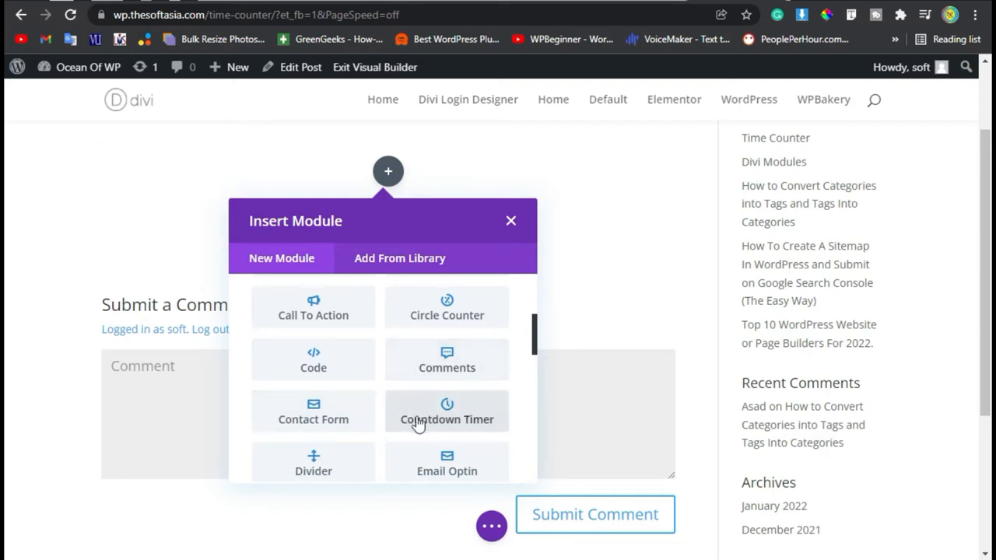
pyautogui.moveTo(480, 409)
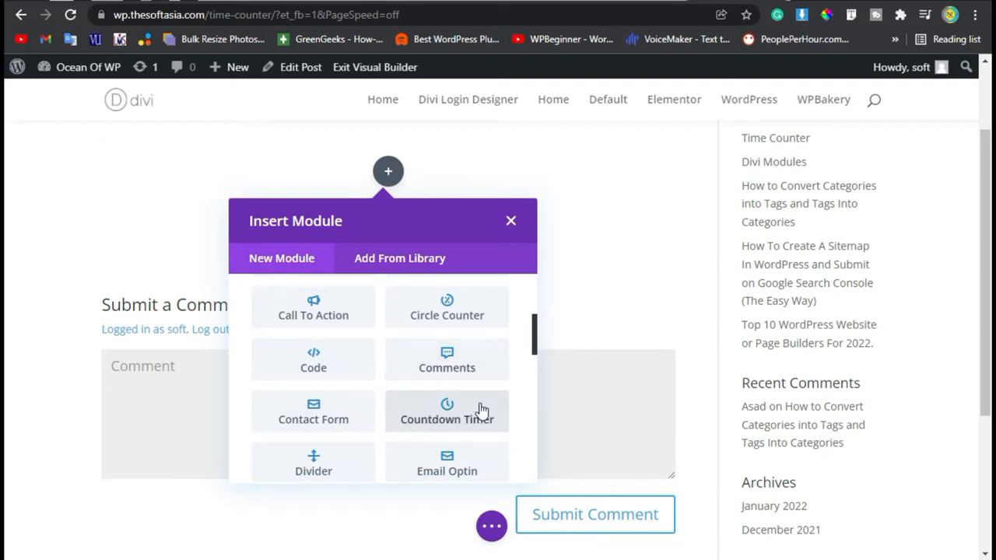
# Insert a Countdown Timer titled 'Valentines Count' with a February 14, 2022 target date.
pyautogui.click(447, 410)
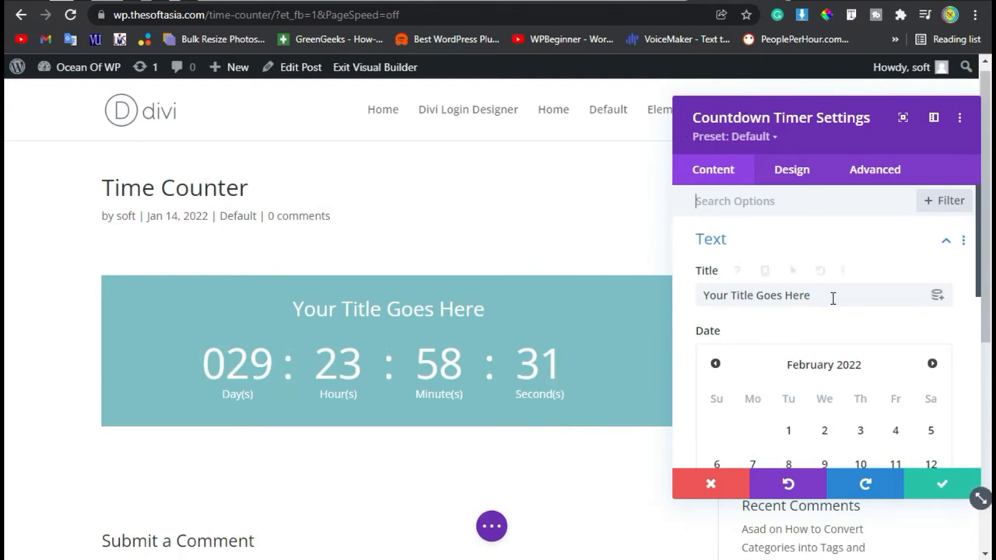
pyautogui.write('Valentines Count')
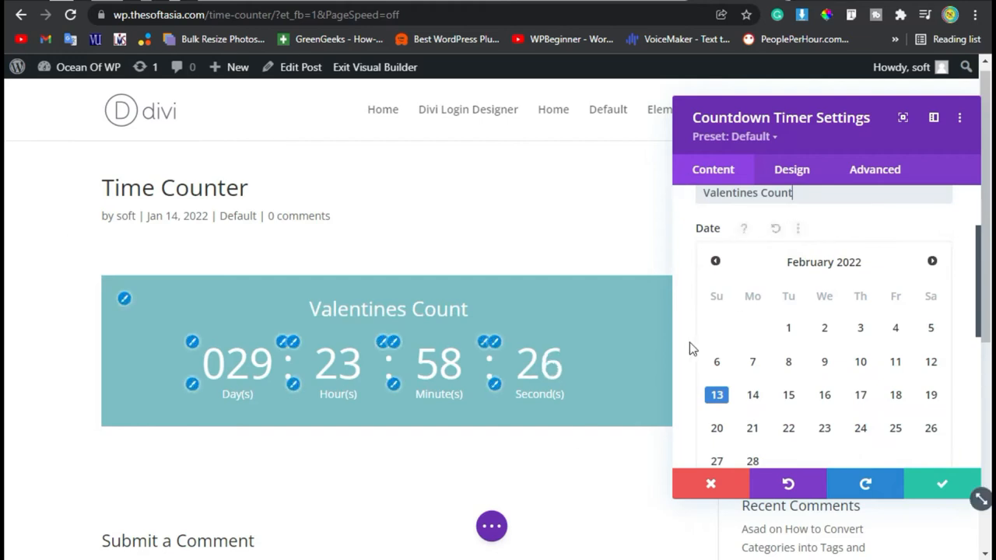
pyautogui.click(752, 394)
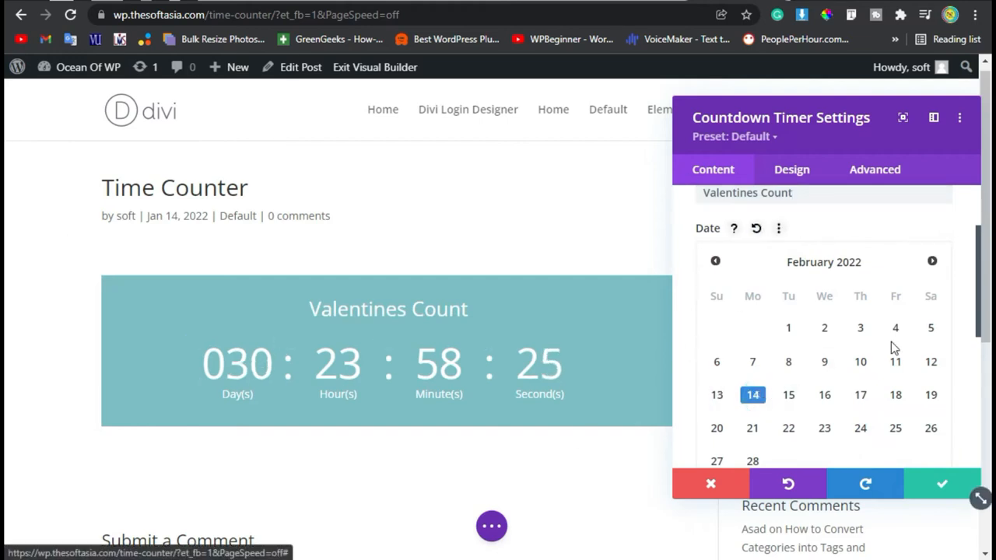
pyautogui.scroll(-3)
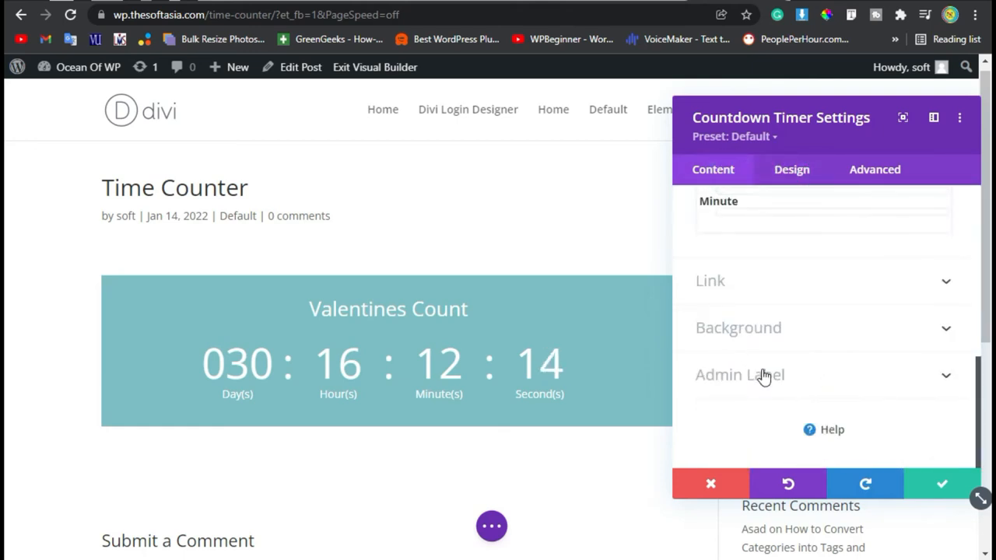
# Change the countdown timer's background from teal to the red palette swatch.
pyautogui.click(738, 328)
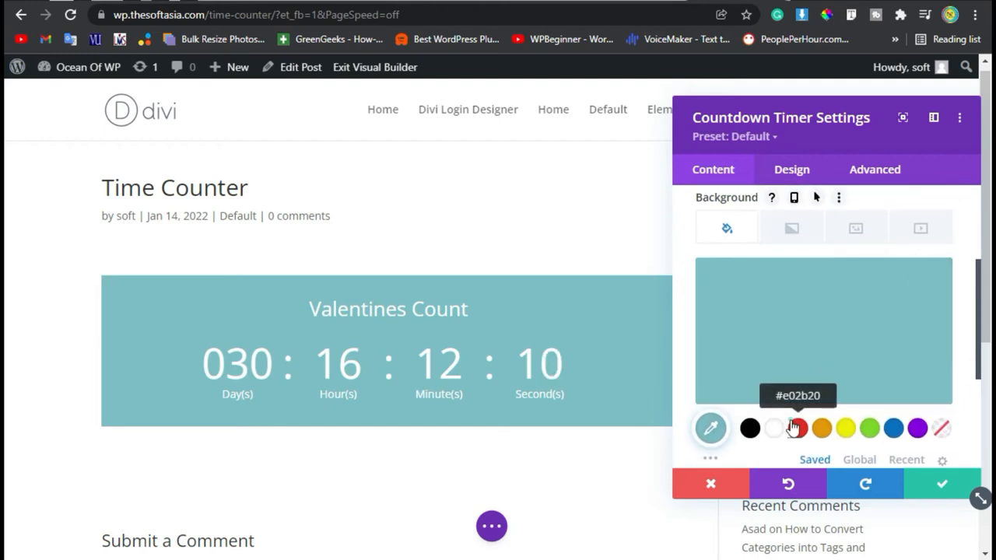
pyautogui.click(798, 428)
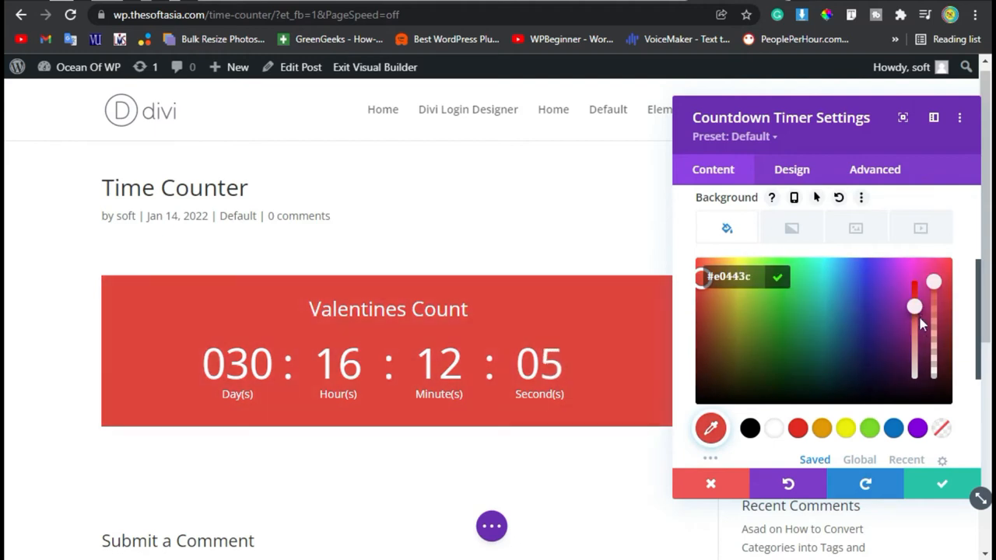
pyautogui.click(792, 169)
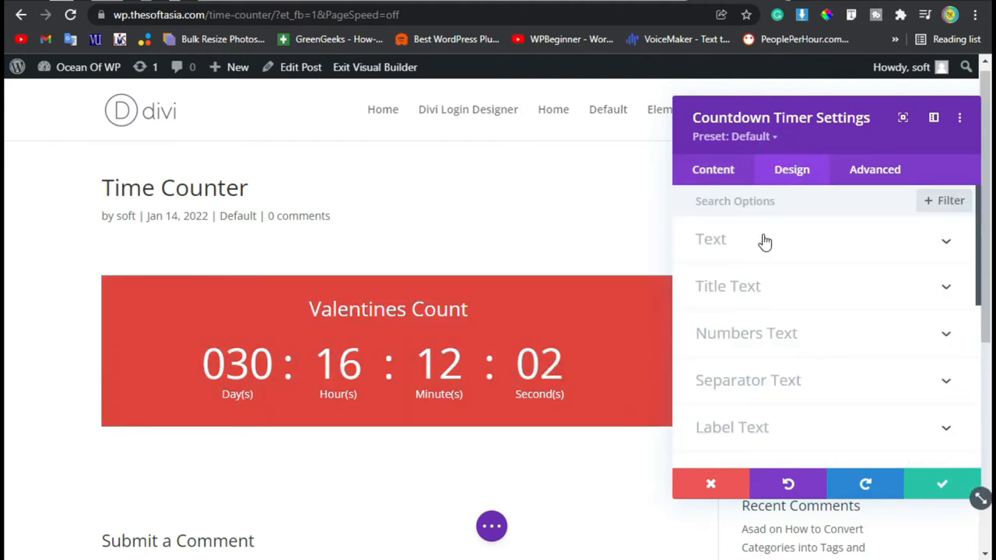
# Style the title and numbers in bold Abel, shrinking numbers to 52px.
pyautogui.click(727, 286)
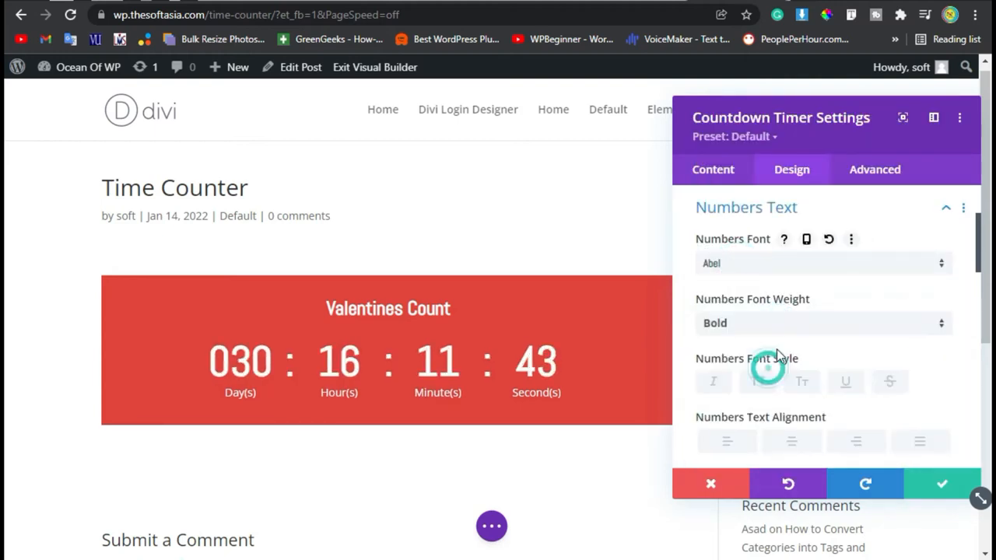
pyautogui.scroll(-3)
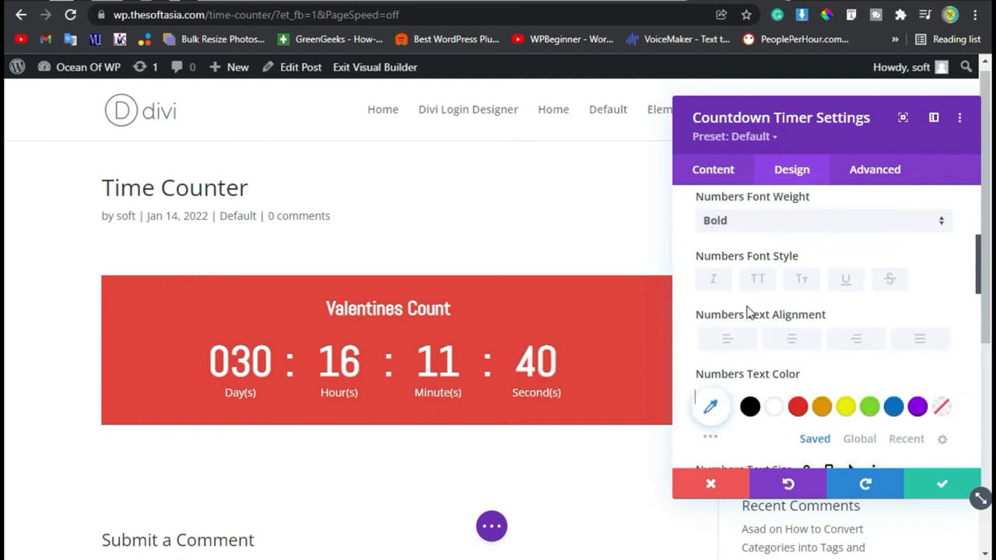
pyautogui.scroll(-3)
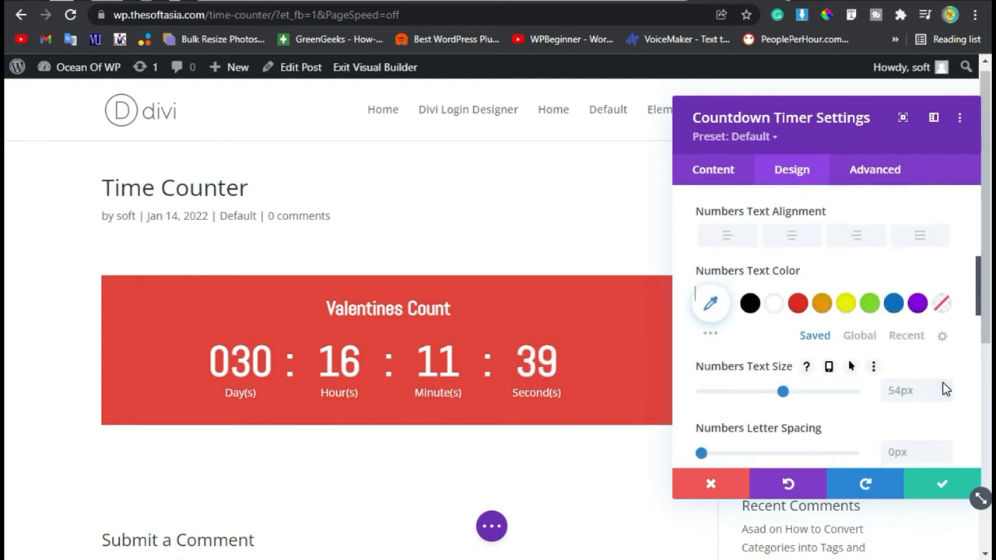
pyautogui.click(944, 395)
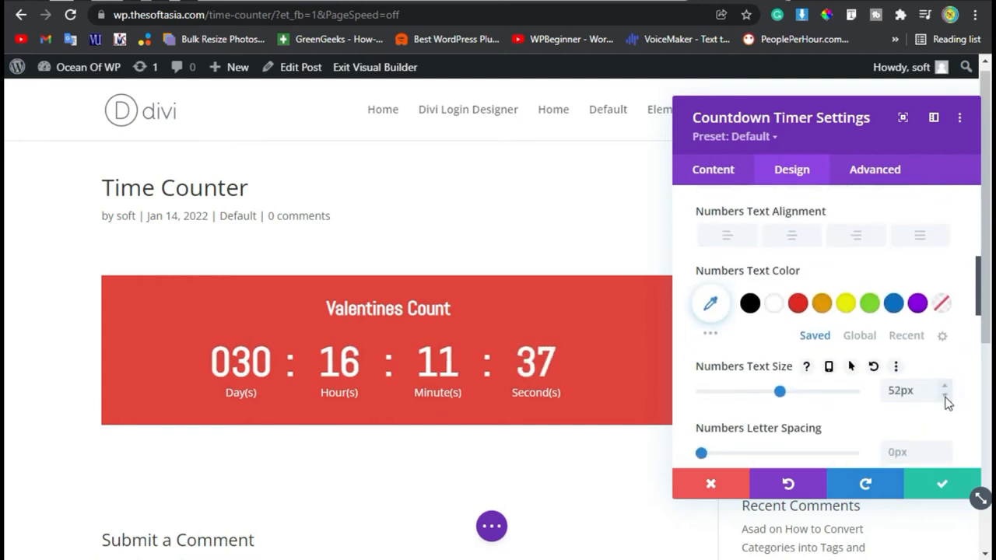
pyautogui.click(745, 303)
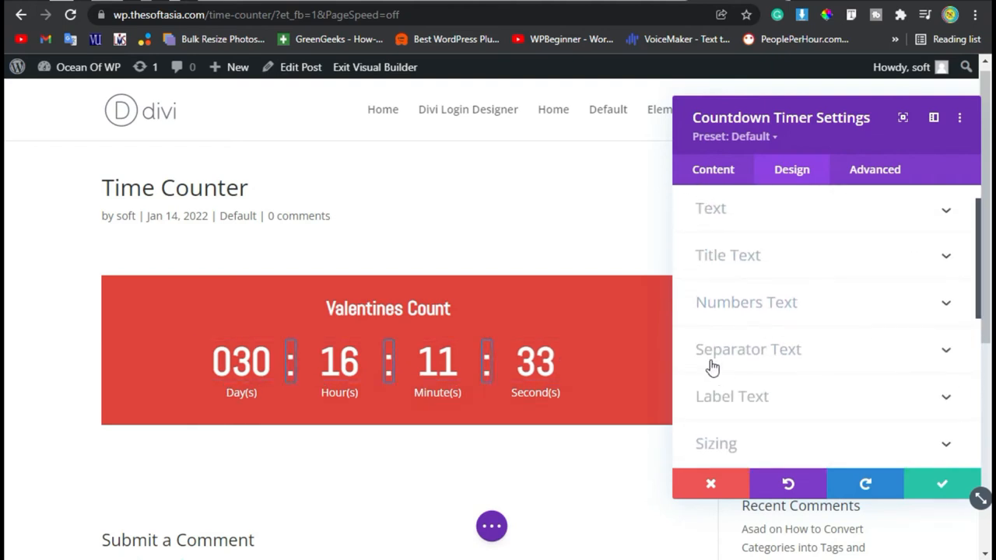
# Set the Day(s) and other labels to bold Abel at 18px and apply the settings.
pyautogui.click(731, 396)
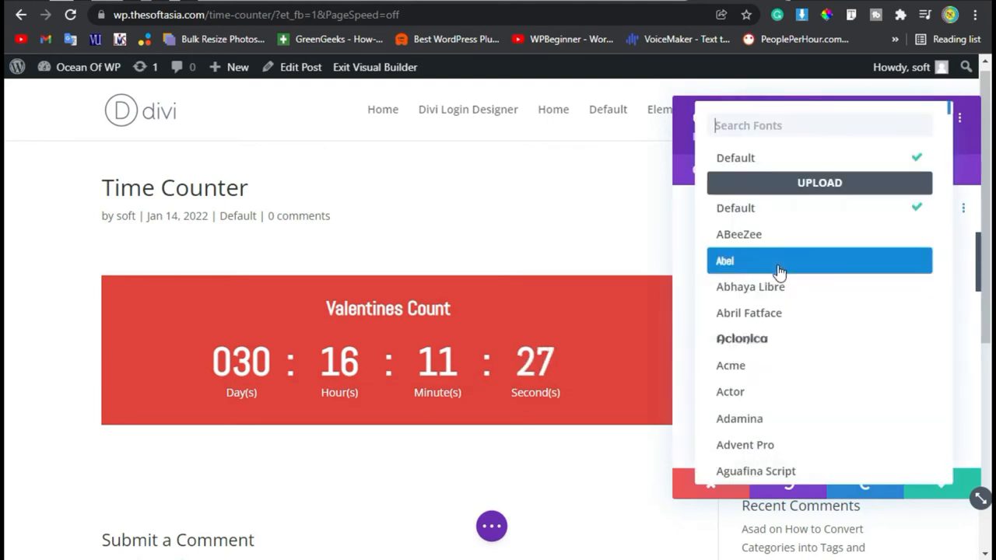
pyautogui.click(724, 260)
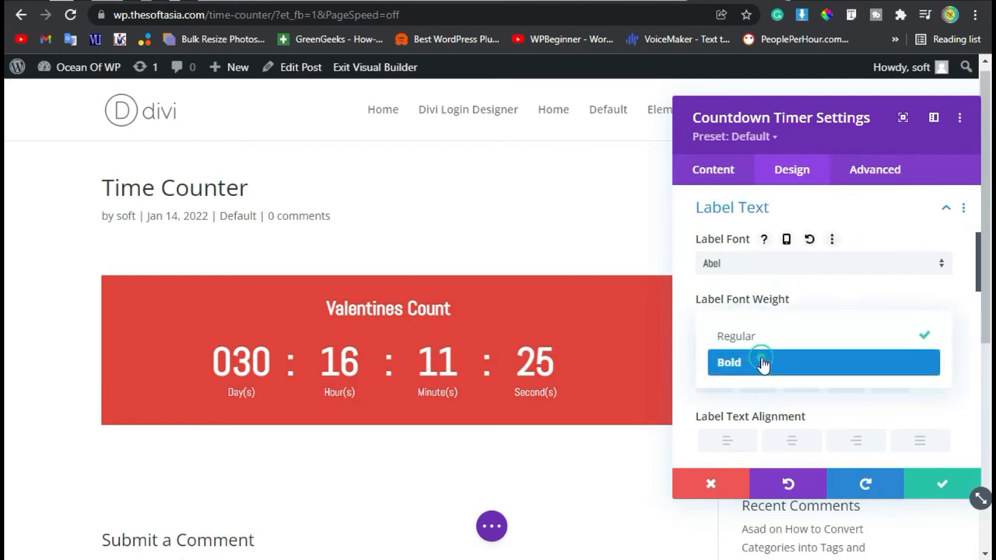
pyautogui.scroll(-3)
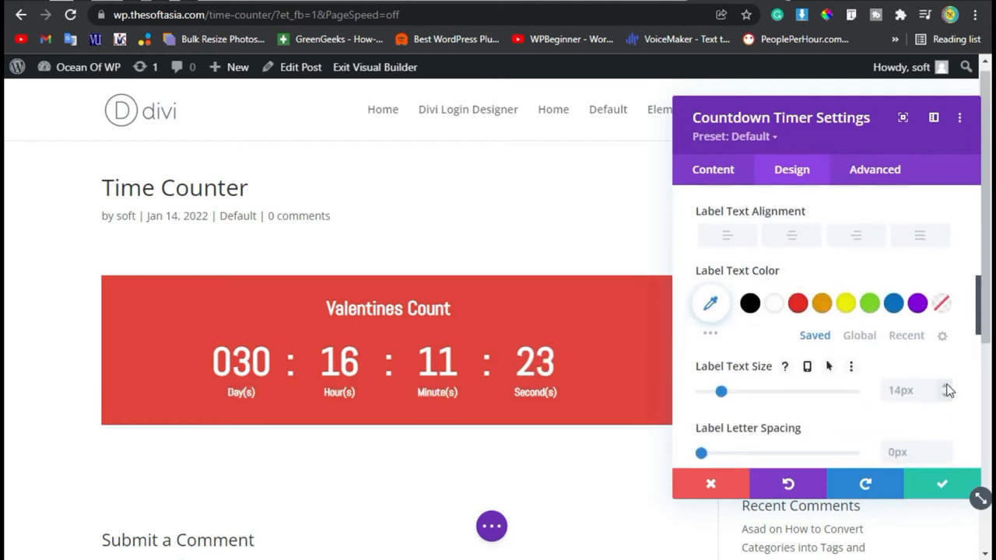
pyautogui.moveTo(722, 391); pyautogui.dragTo(728, 392)
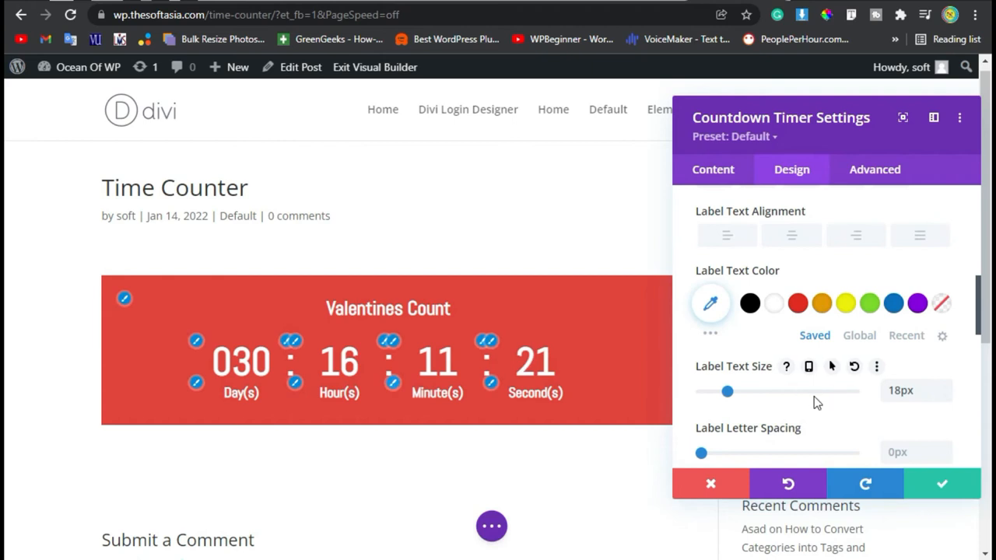
pyautogui.click(709, 484)
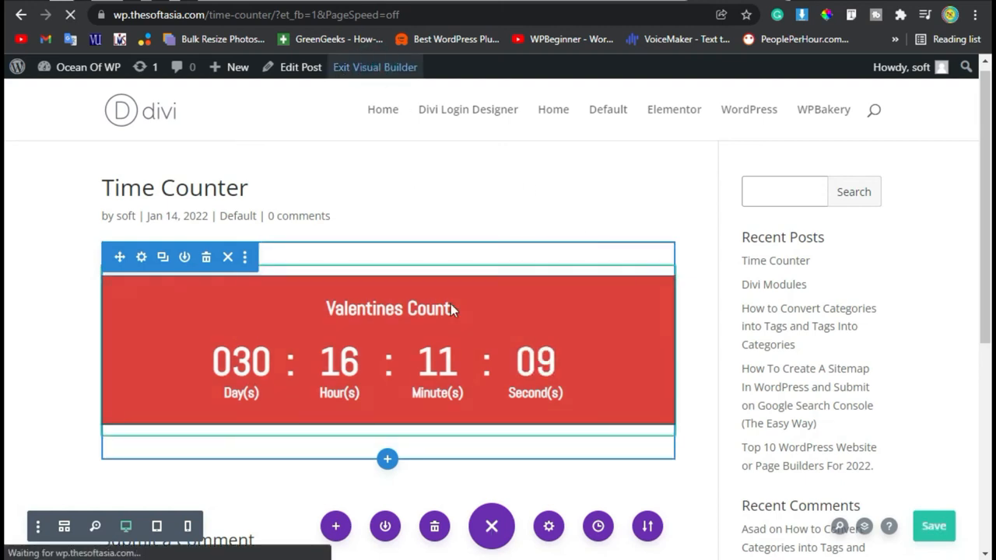
# Save and exit the Visual Builder to view the live Time Counter post.
pyautogui.click(374, 67)
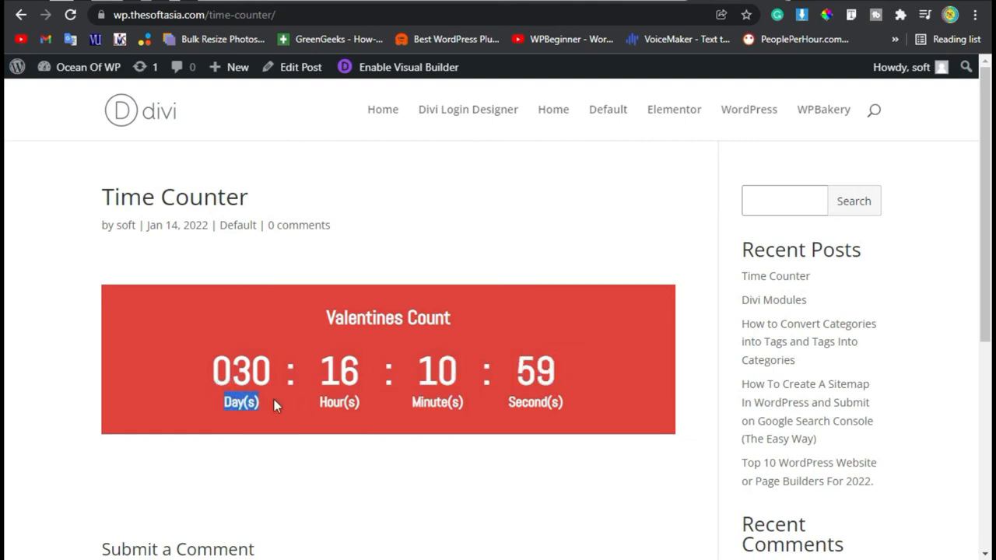
pyautogui.moveTo(194, 385)
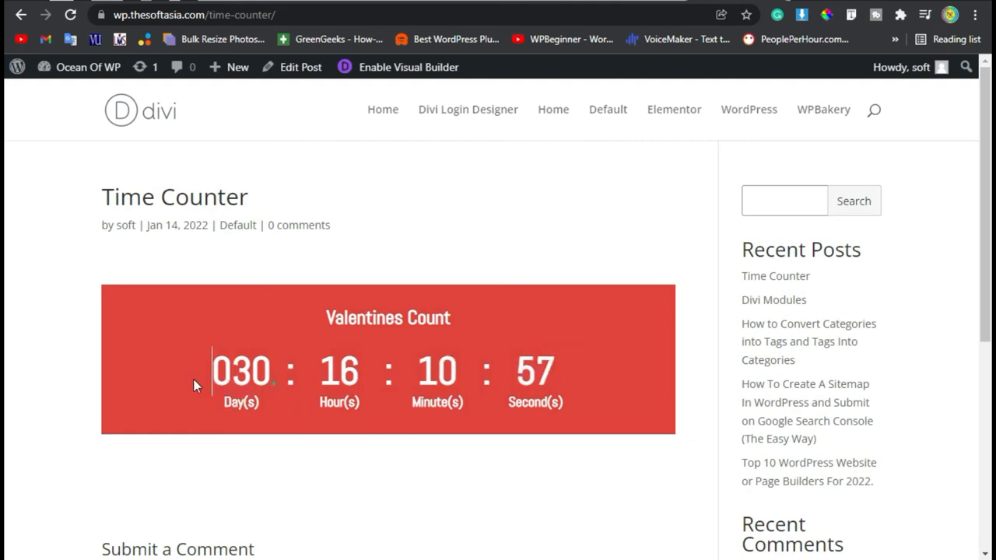